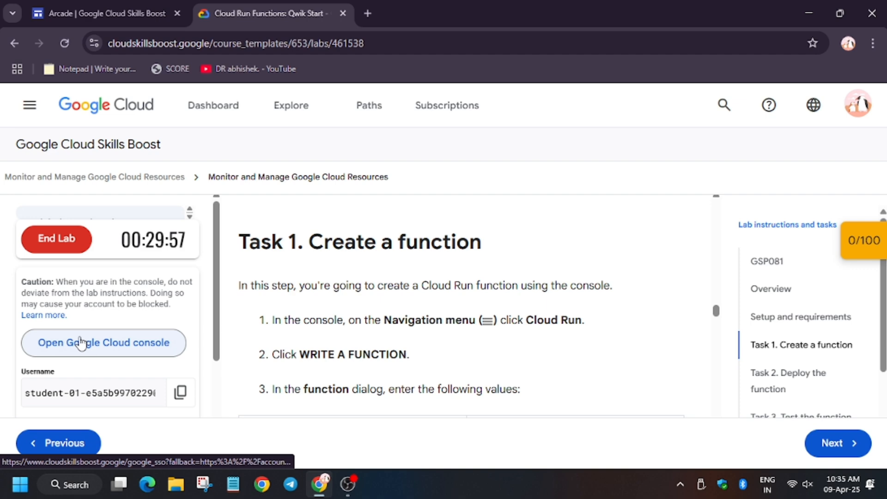
# - Launch the lab project's Google Cloud console from the Skills Boost lab panel
pyautogui.click(103, 342)
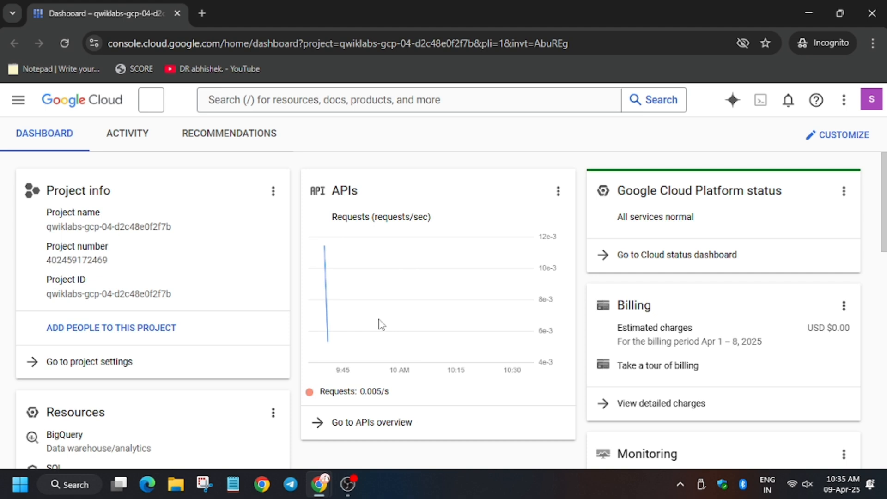
# - Find Cloud Run via the console search ('clou run') and go to its services page
pyautogui.click(150, 99)
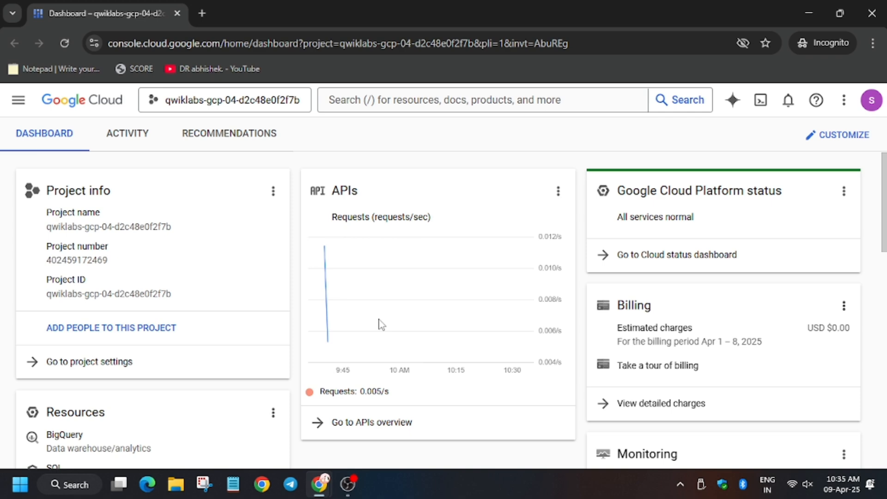
pyautogui.click(481, 100)
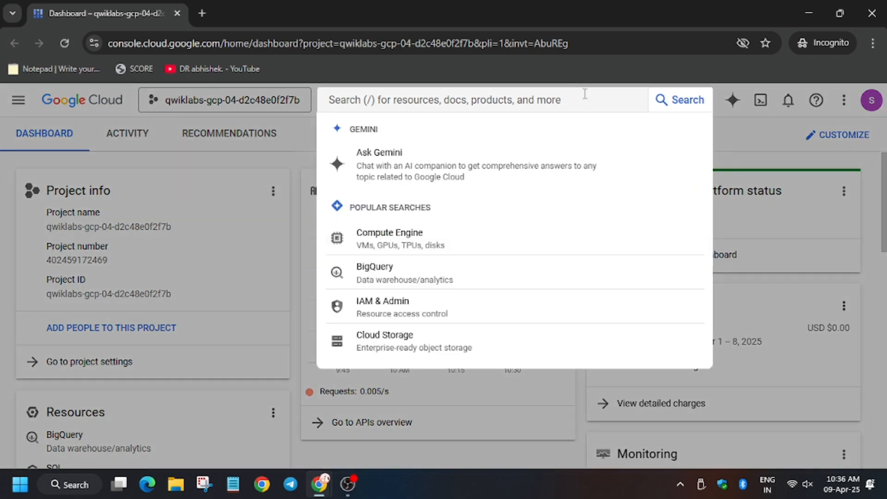
pyautogui.write('c')
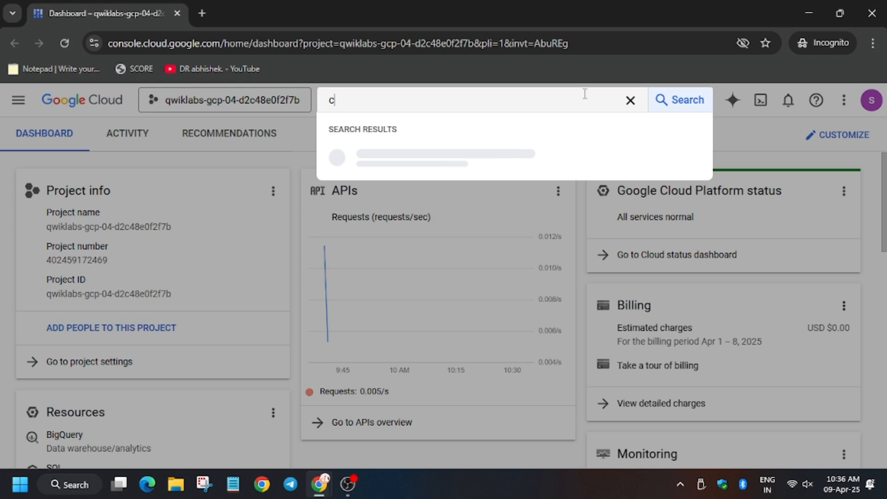
pyautogui.write('lou run')
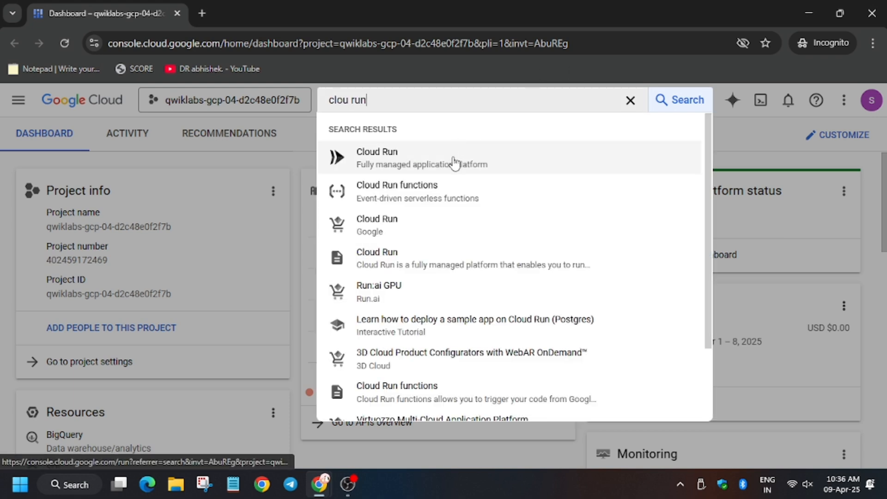
pyautogui.click(377, 158)
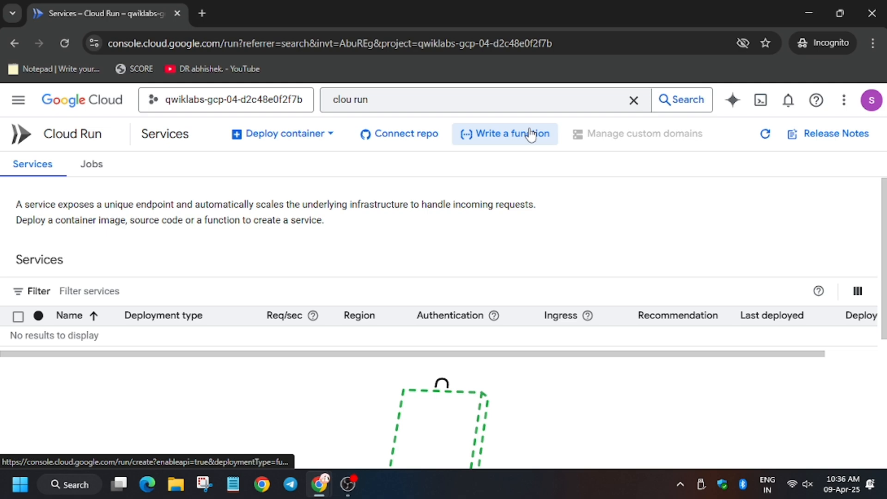
# - Start an inline-editor function service named gcfunction and review region, runtime and authentication
pyautogui.click(504, 133)
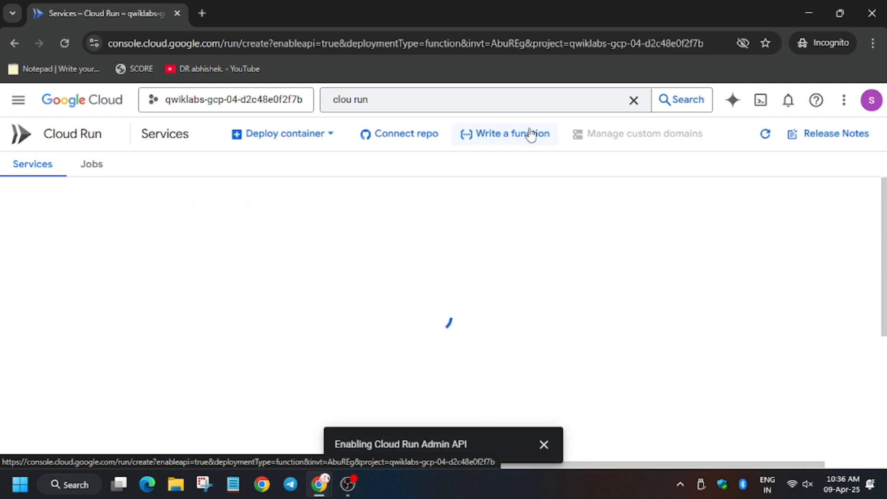
pyautogui.click(505, 133)
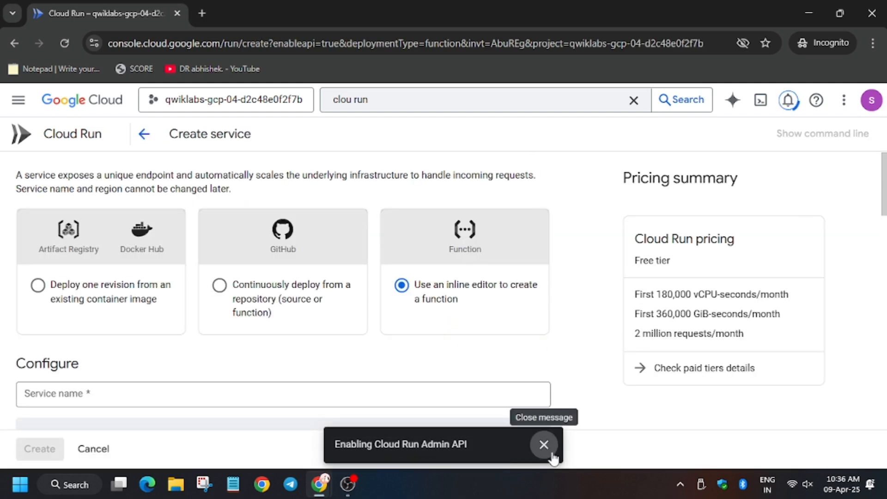
pyautogui.click(543, 445)
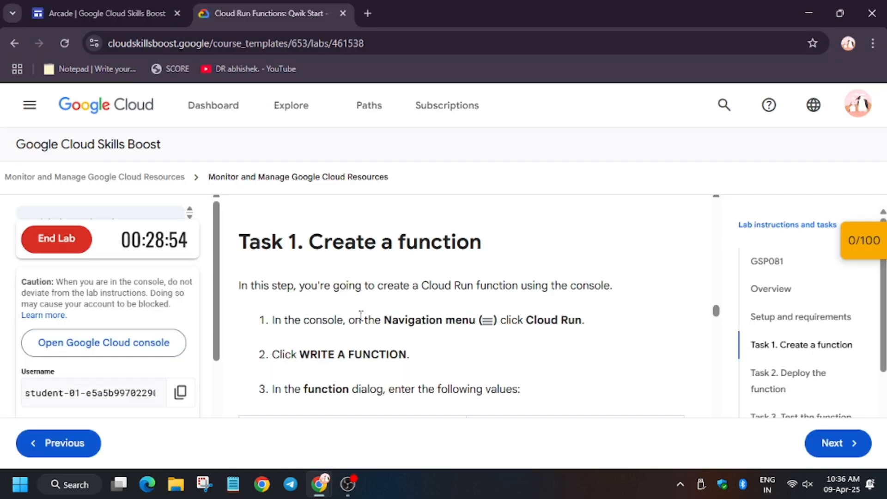
pyautogui.scroll(-3)
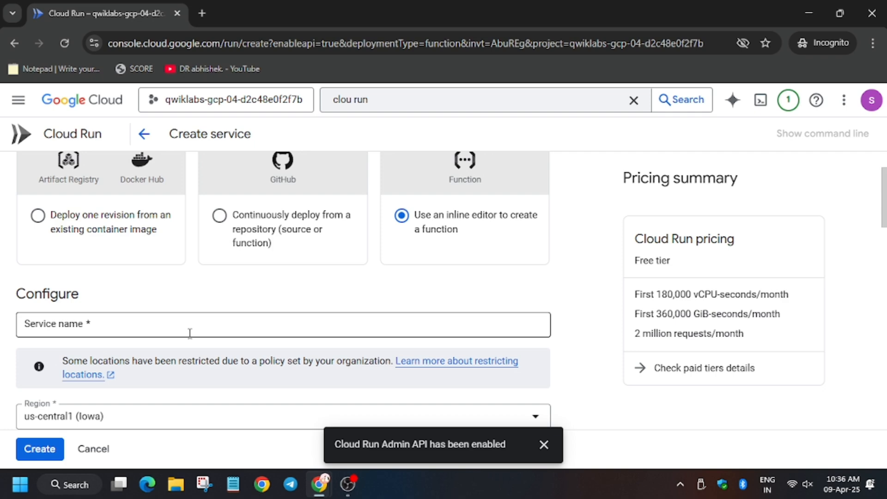
pyautogui.write('gcfunction')
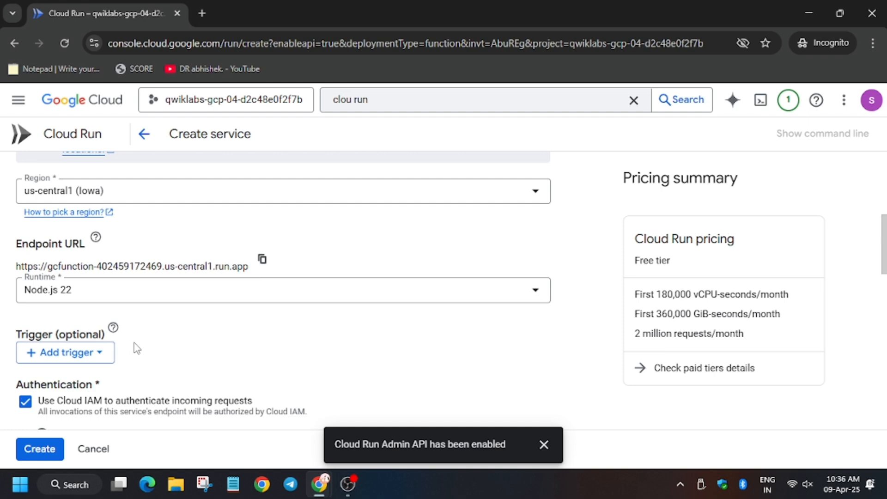
pyautogui.scroll(-3)
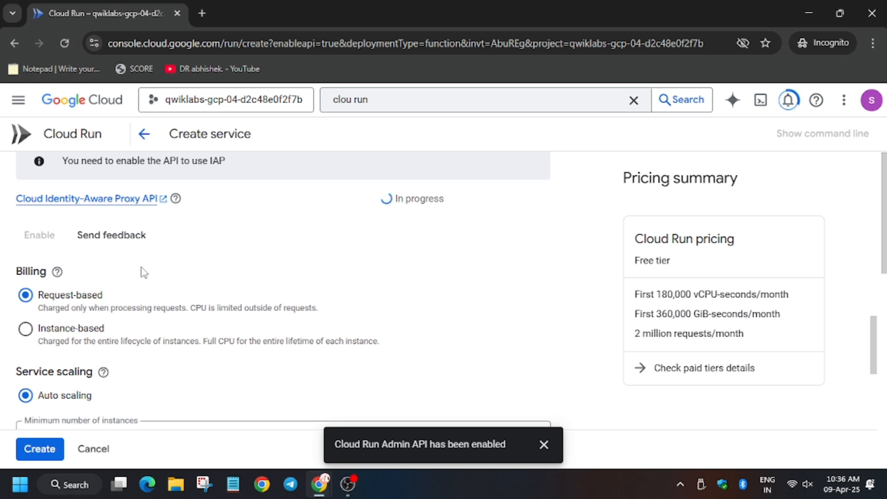
pyautogui.scroll(-3)
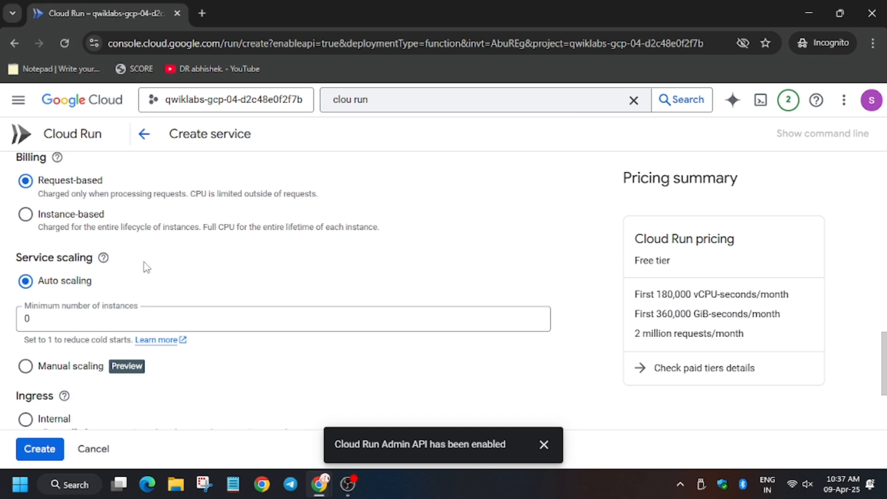
pyautogui.moveTo(13, 43)
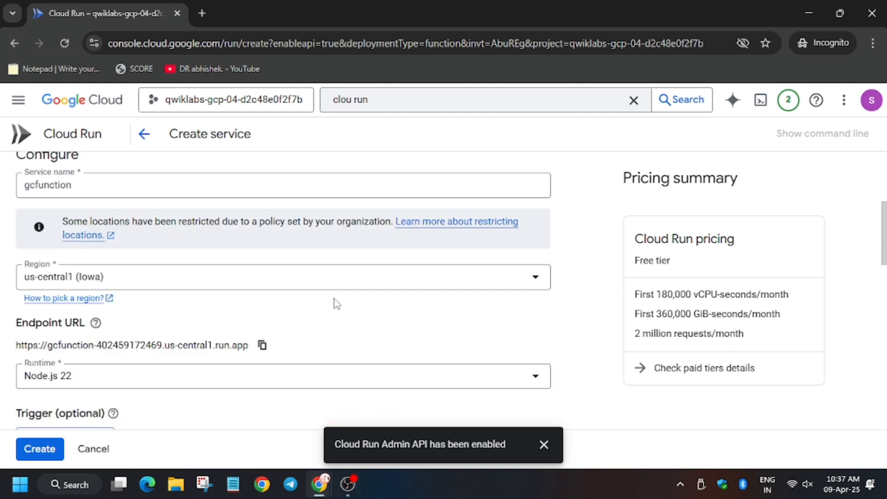
# - Limit gcfunction to a maximum of 5 instances and create the service
pyautogui.scroll(-3)
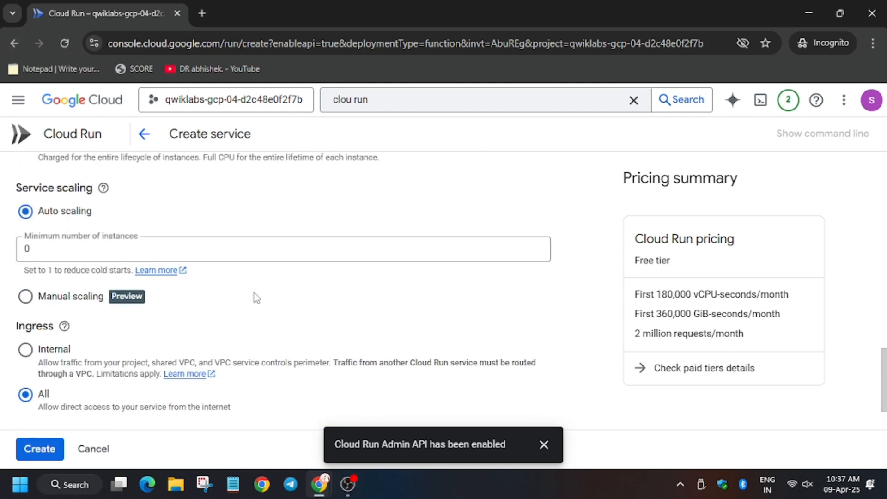
pyautogui.scroll(-3)
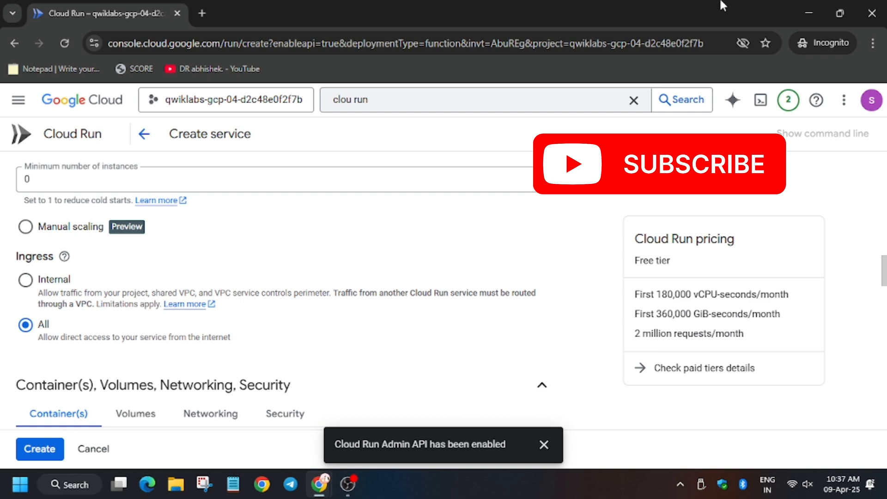
pyautogui.scroll(-3)
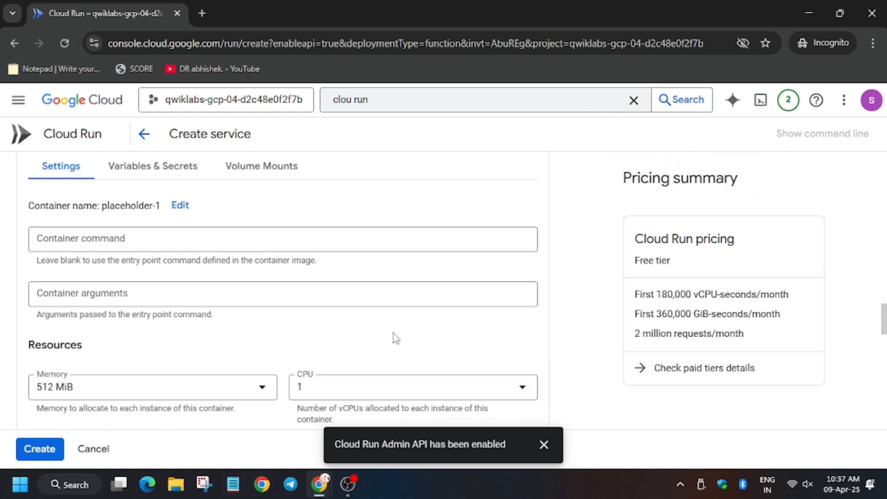
pyautogui.scroll(-3)
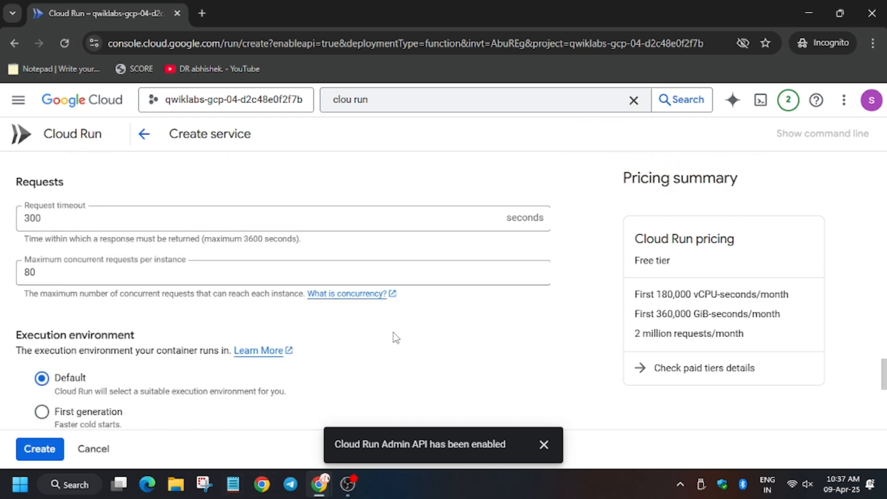
pyautogui.write('10')
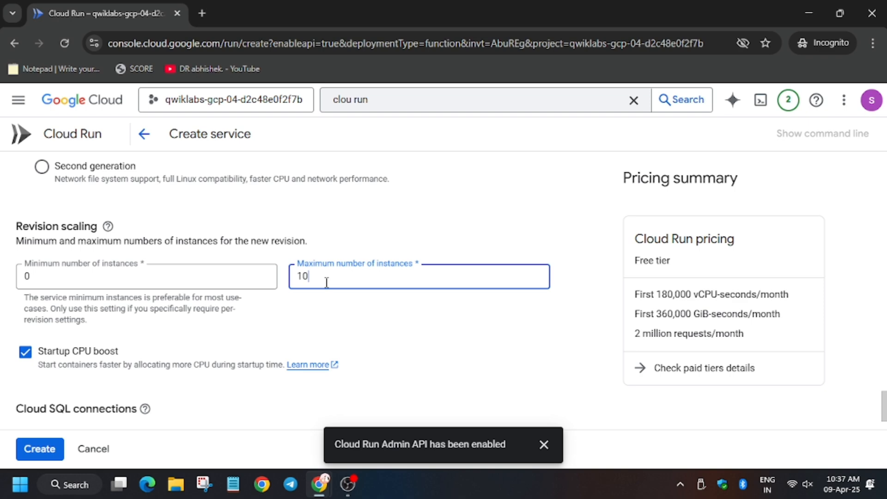
pyautogui.doubleClick(301, 277)
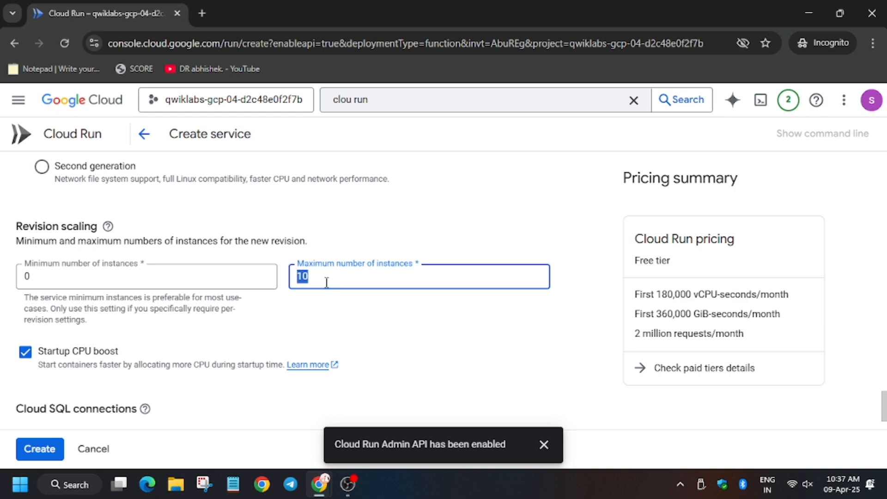
pyautogui.write('5')
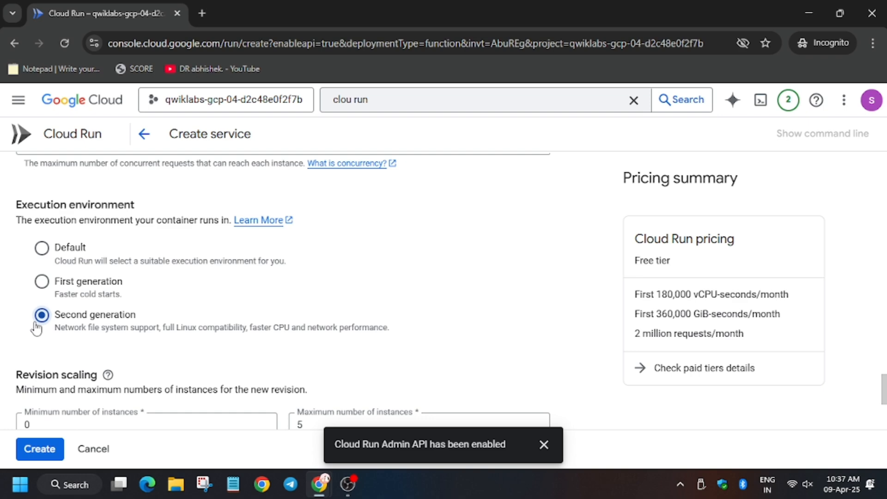
pyautogui.scroll(-3)
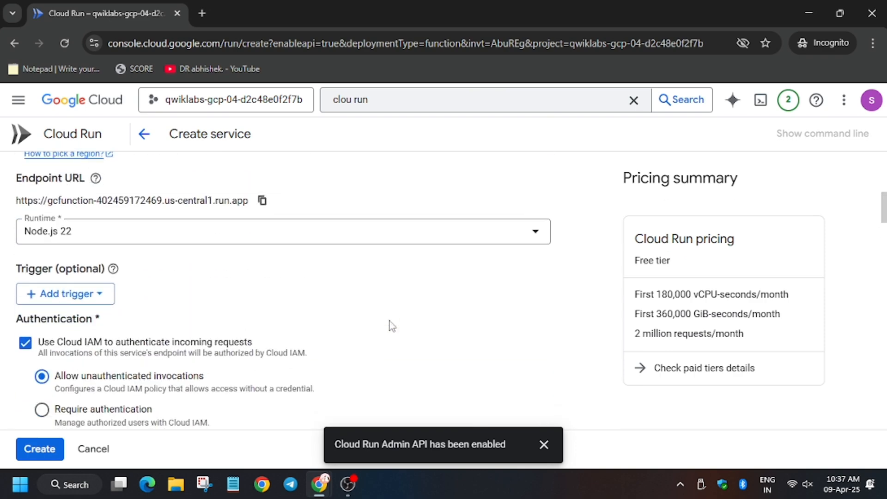
pyautogui.scroll(-3)
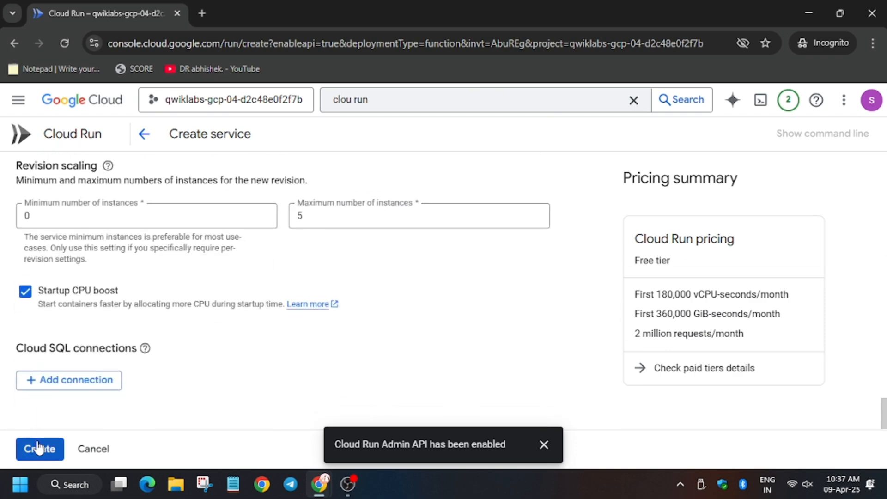
pyautogui.click(40, 449)
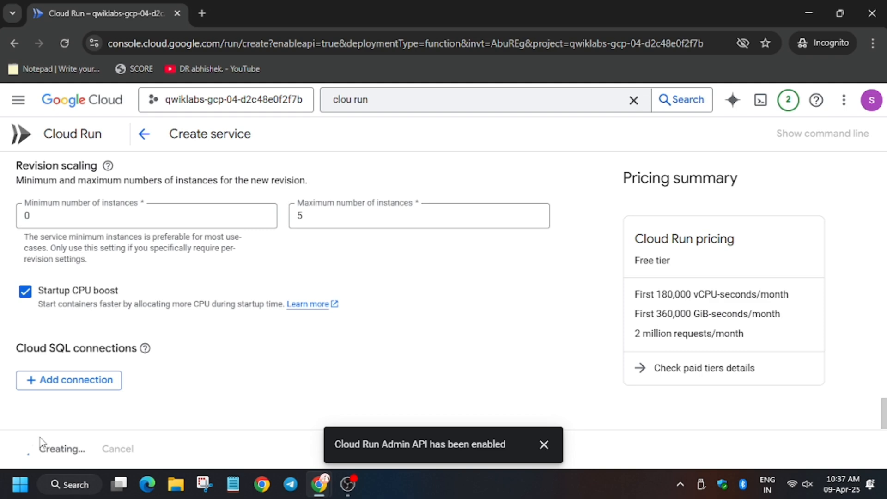
# - Return to the lab's Task 2 instructions and select the helloHttp function name
pyautogui.click(266, 13)
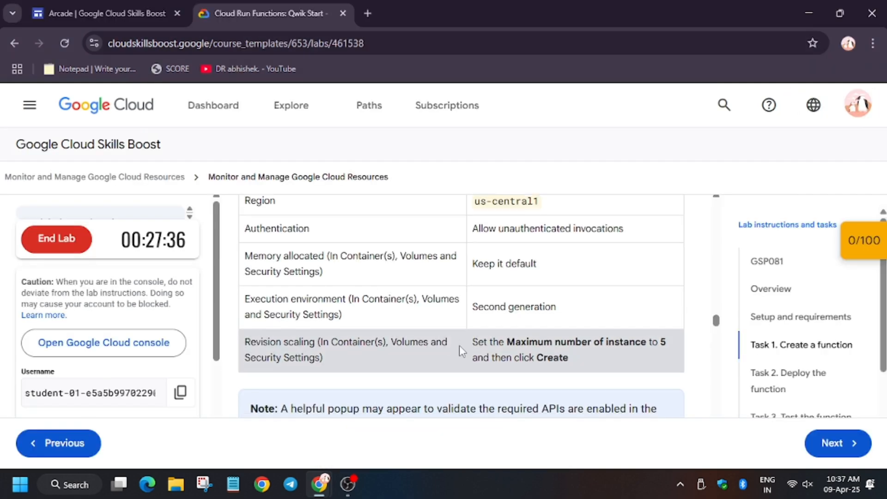
pyautogui.scroll(-3)
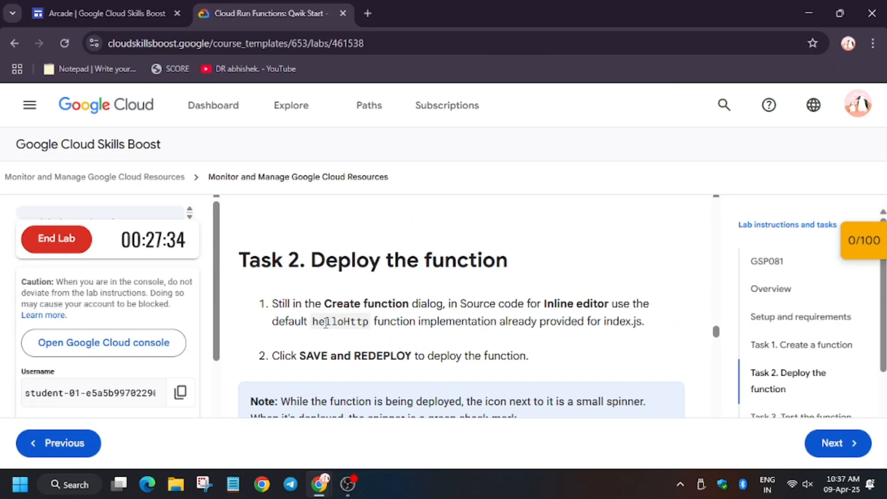
pyautogui.doubleClick(339, 321)
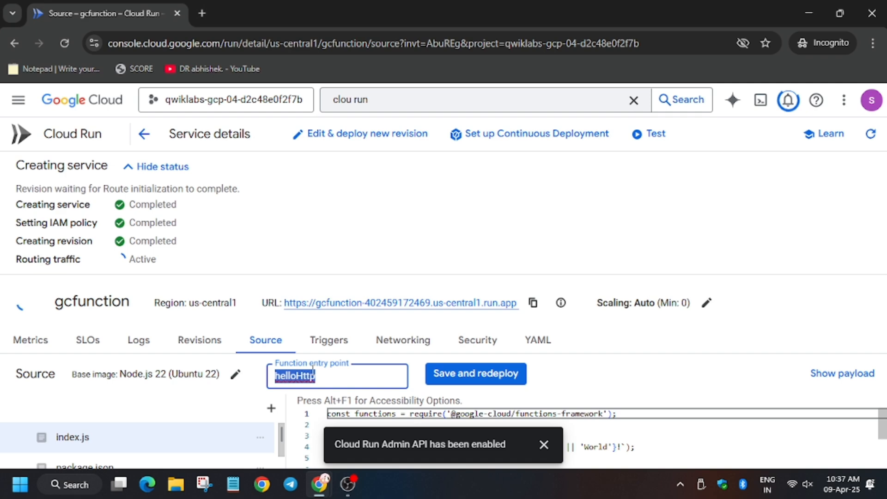
# - Save and redeploy gcfunction with entry point helloHttp until all deployment steps complete
pyautogui.click(475, 373)
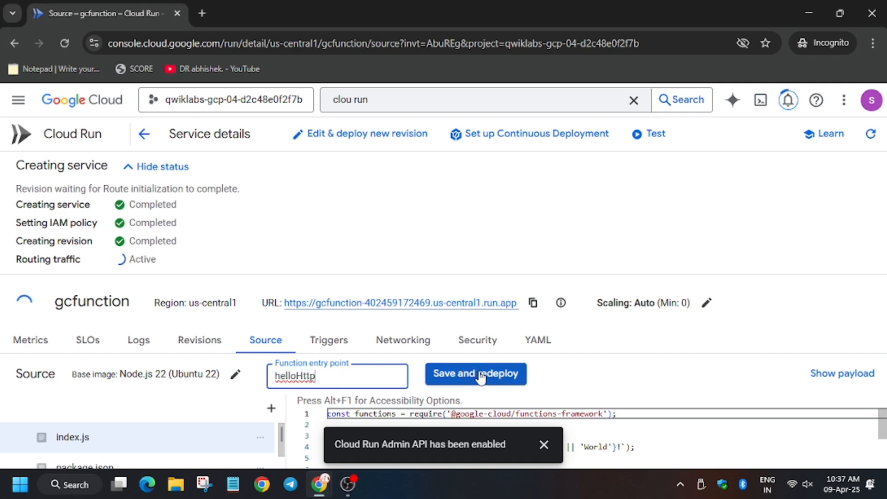
pyautogui.click(475, 374)
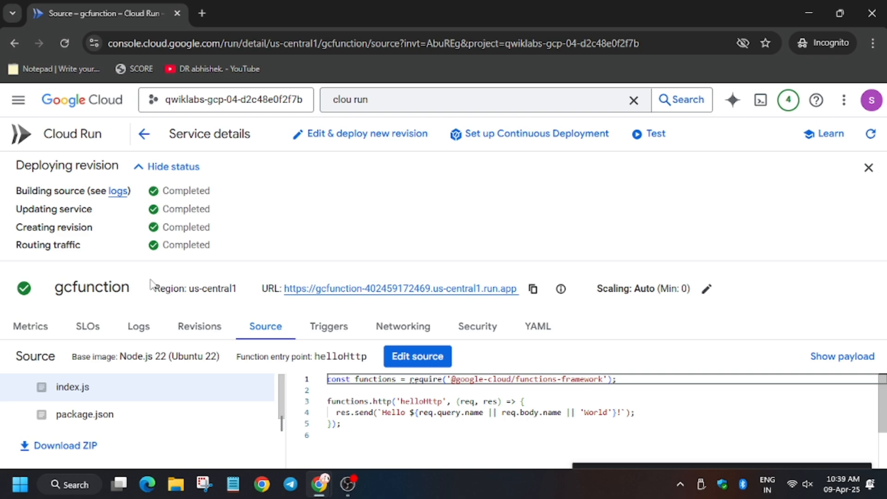
pyautogui.click(263, 13)
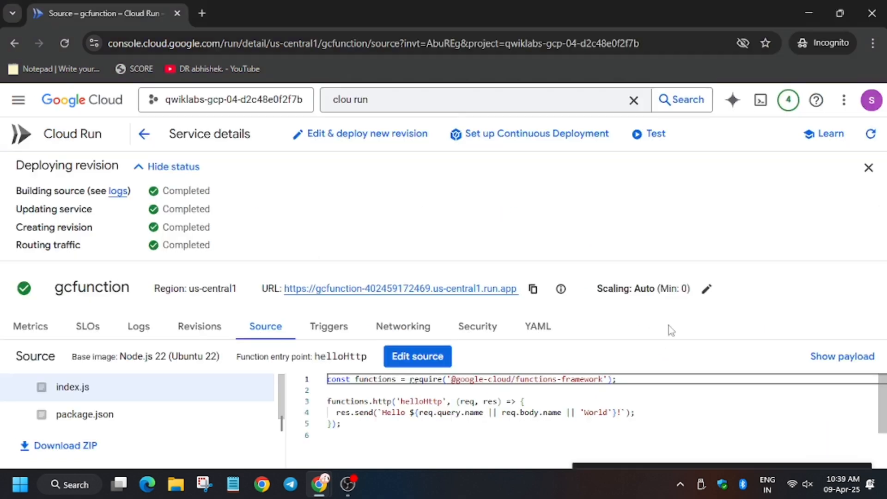
# - Add "message":"Hello World!" to the triggering event JSON and run the test in Cloud Shell
pyautogui.click(648, 133)
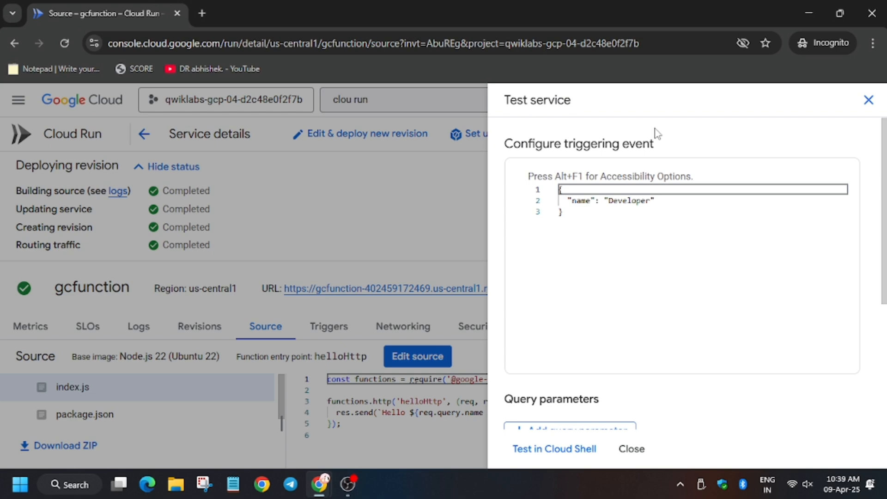
pyautogui.click(615, 201)
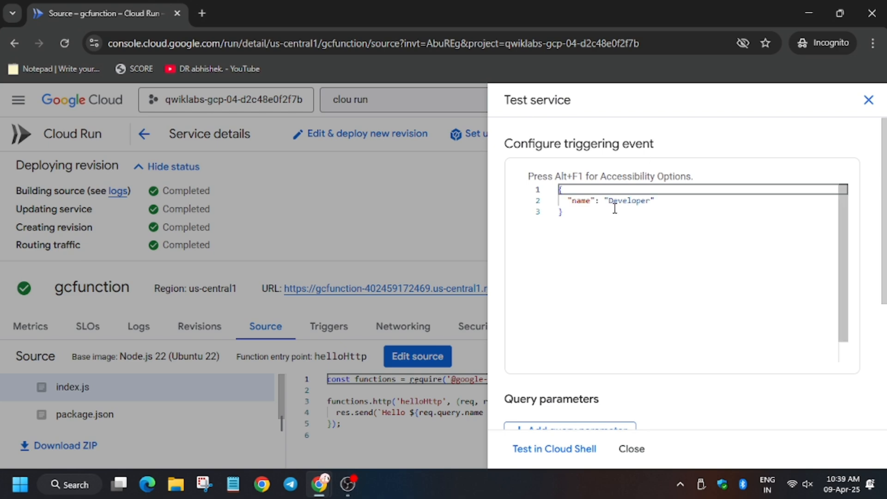
pyautogui.click(266, 13)
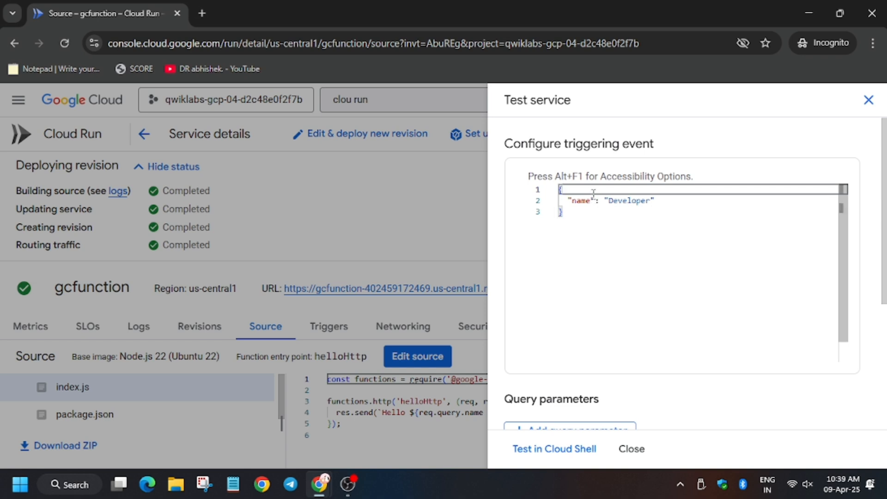
pyautogui.write('"message":"Hello World!"')
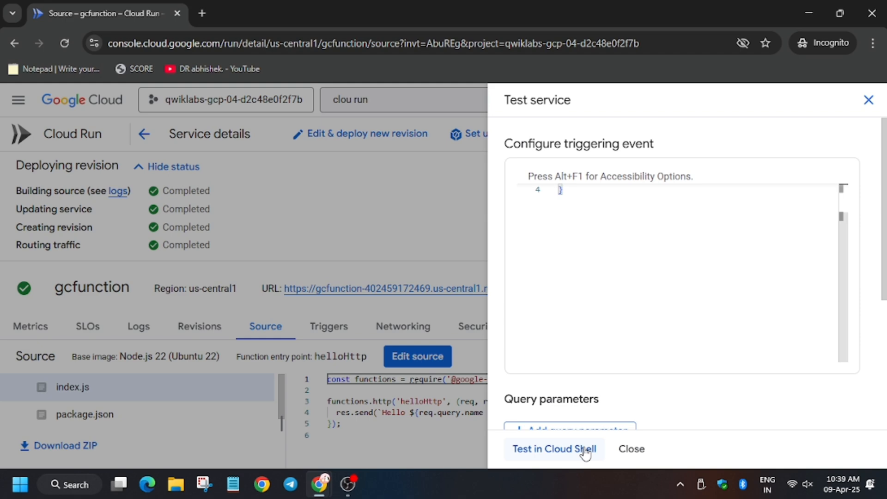
pyautogui.click(553, 449)
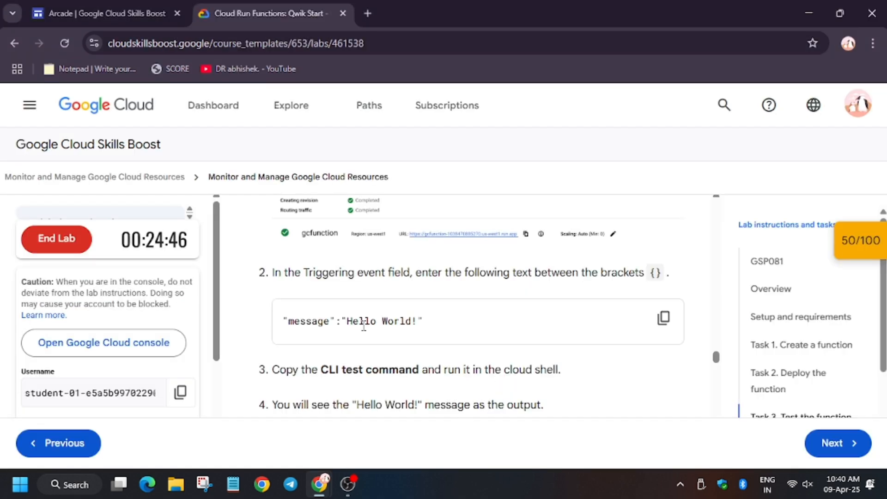
# - Scroll the lab instructions to the Task 3 testing steps
pyautogui.scroll(-3)
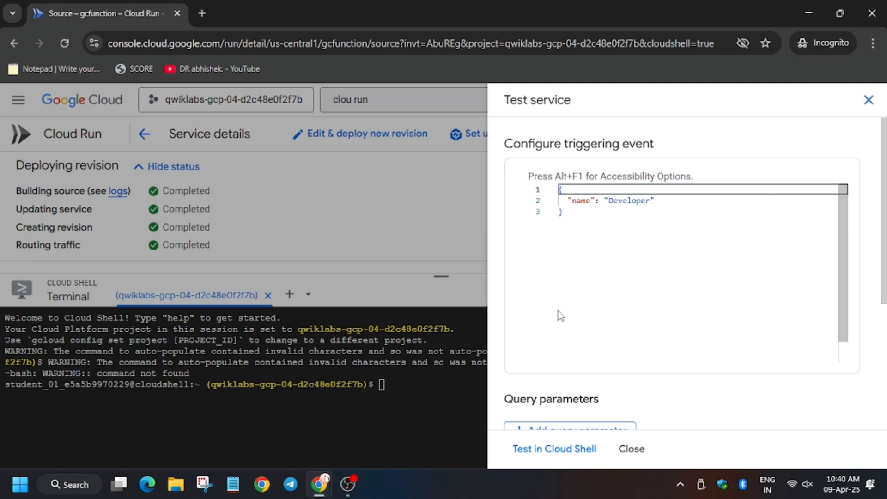
pyautogui.moveTo(554, 449)
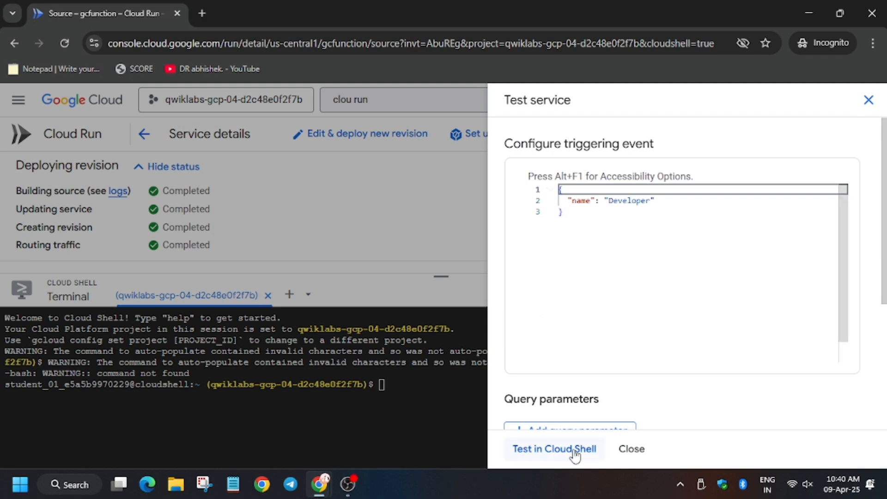
# - Run the curl test in Cloud Shell, returning Hello Developer!, and go back to the lab
pyautogui.click(554, 449)
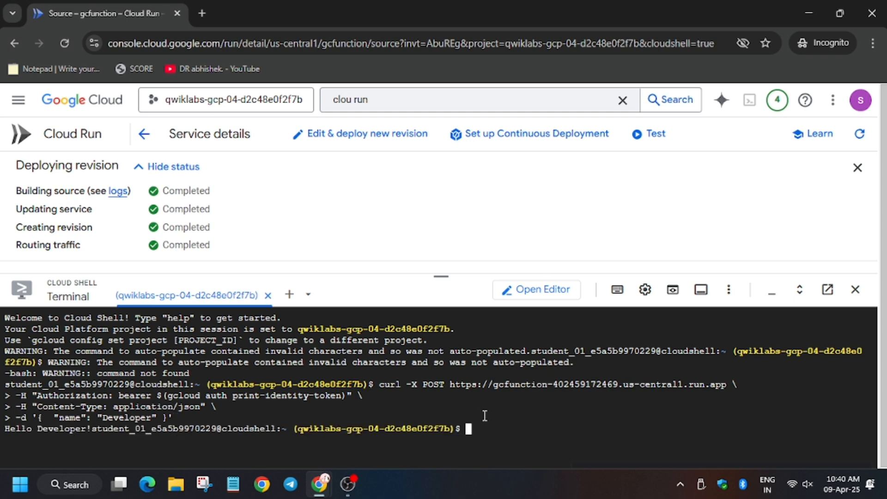
pyautogui.click(264, 13)
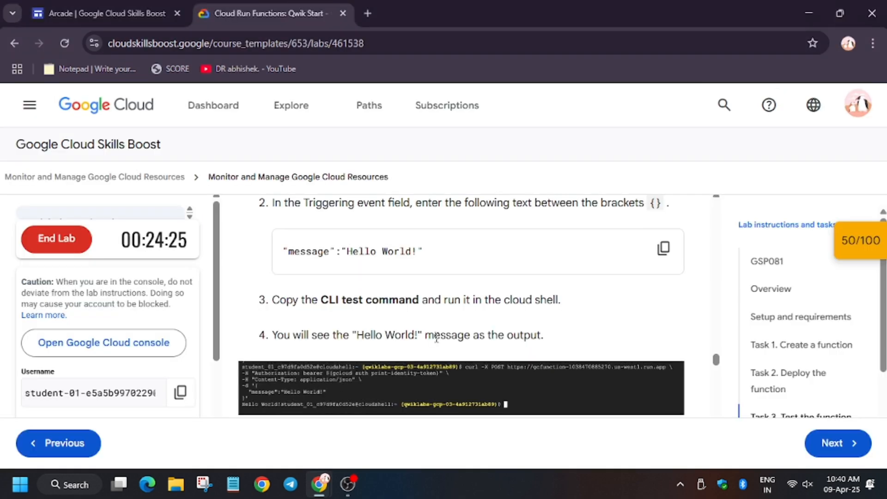
# - View the lab checkpoint scores showing both checkpoints at 50/50
pyautogui.scroll(-3)
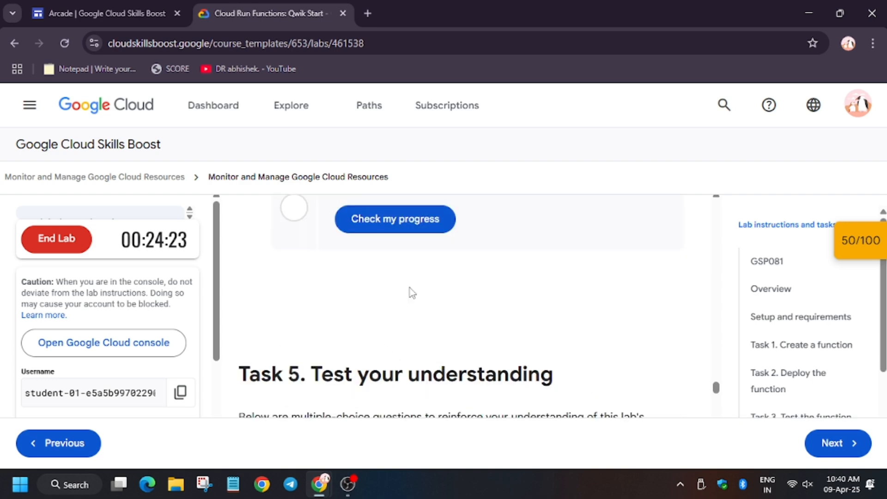
pyautogui.scroll(-3)
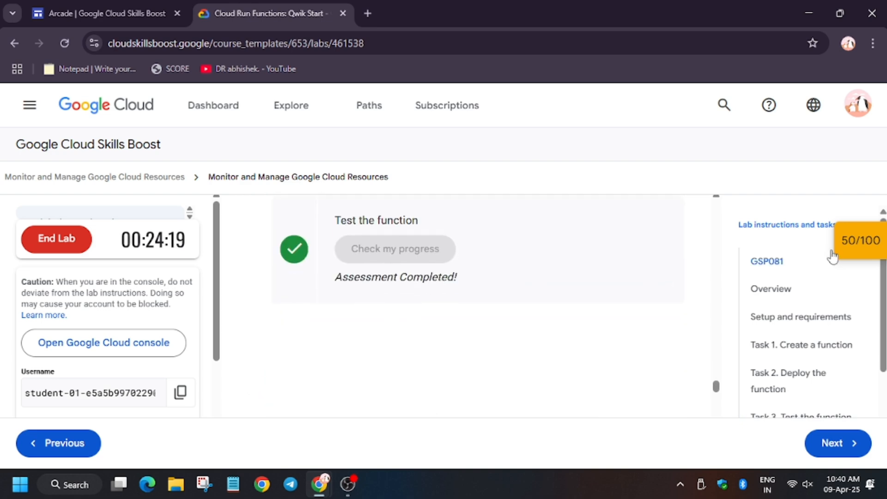
pyautogui.click(859, 240)
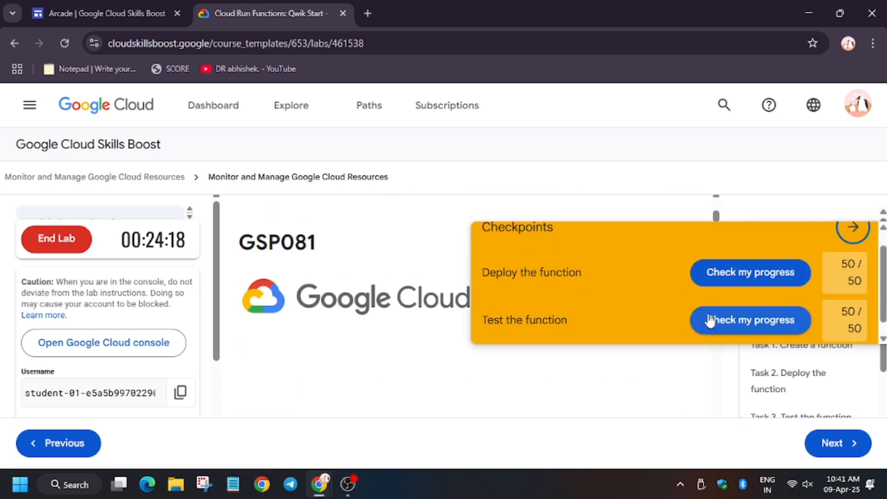